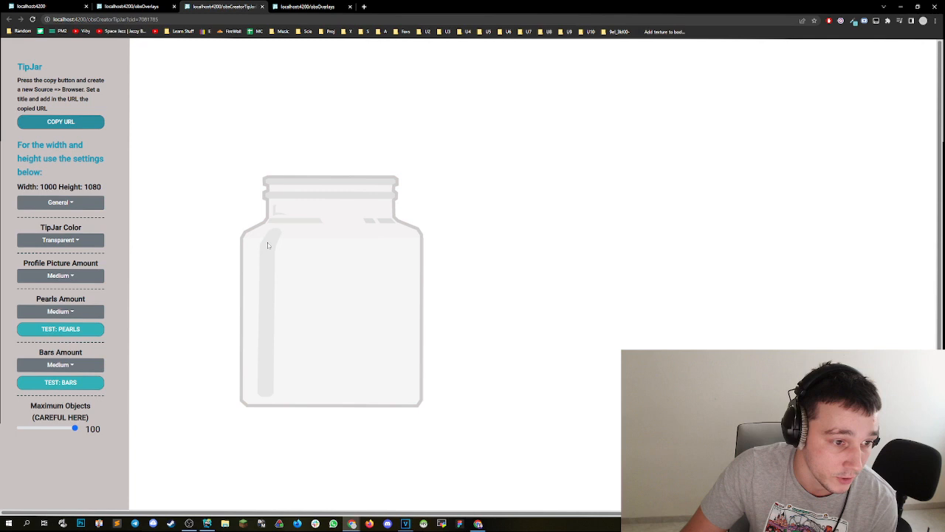
# Set Profile Picture Amount to None and run the TEST: PEARLS drop into the jar.
pyautogui.click(61, 328)
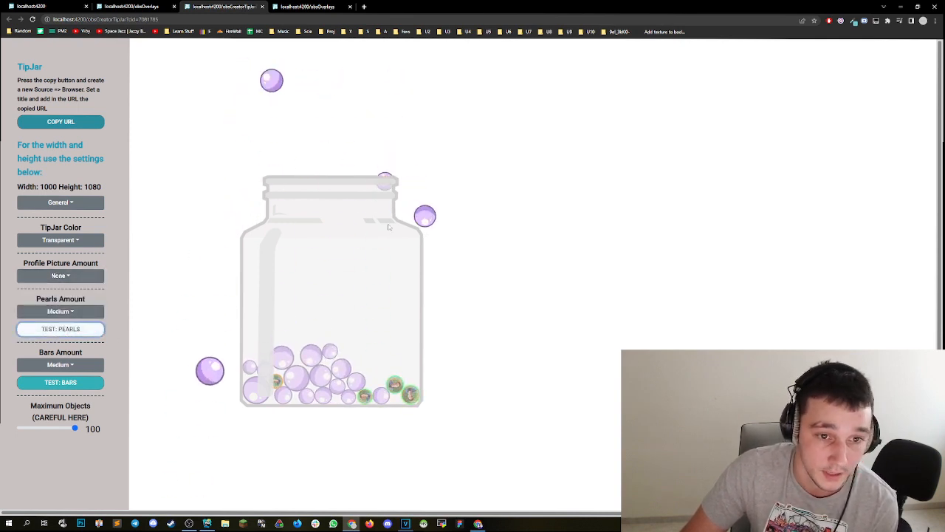